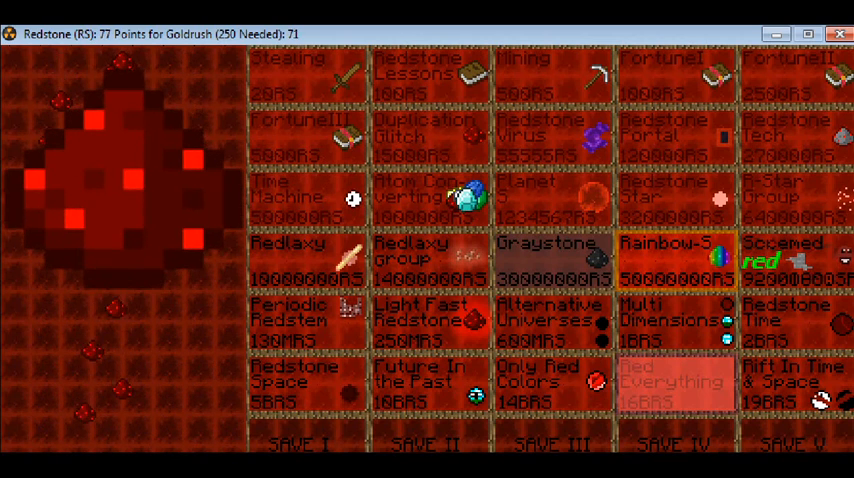
Step: Click the redstone ore to raise Goldrush points from 71 to 94
{"action": "left_click", "coordinate": [110, 180]}
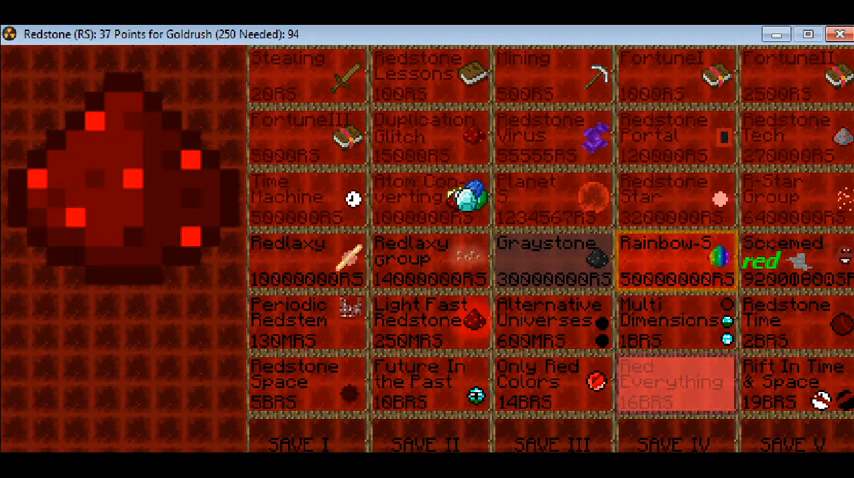
{"action": "left_click", "coordinate": [60, 75]}
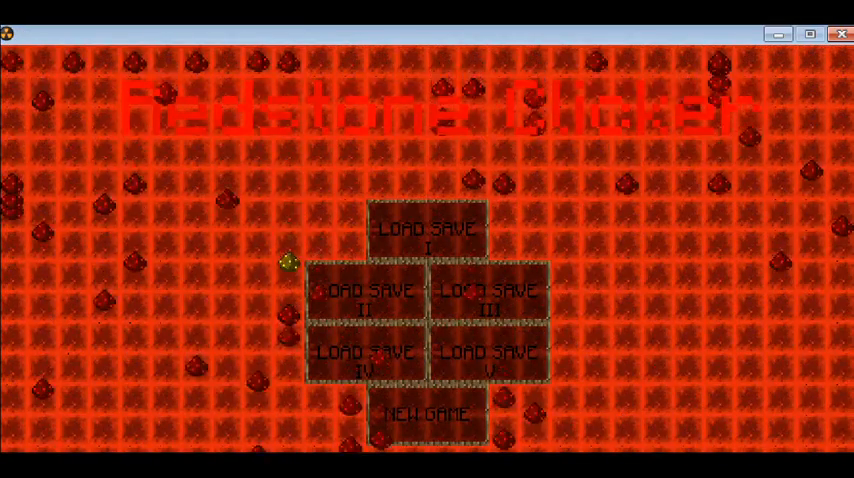
Step: Load the saved game holding 2,000,000,000 redstone from the title screen
{"action": "left_click", "coordinate": [424, 413]}
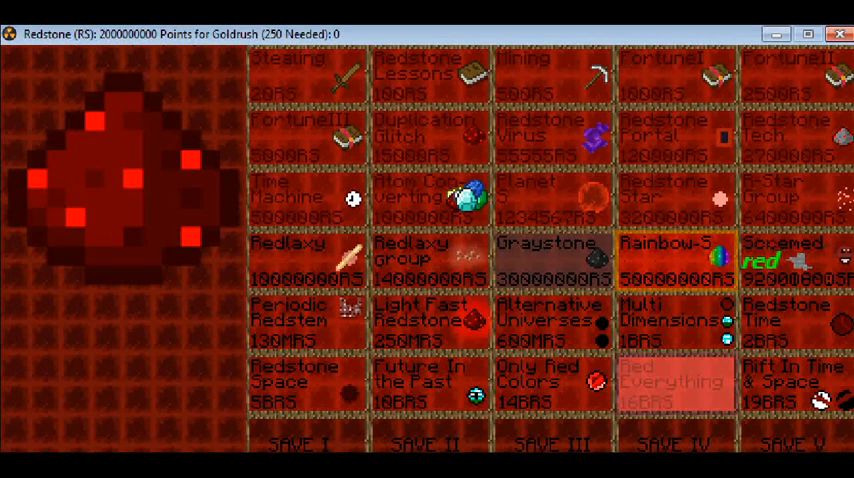
Step: Purchase the Rift In Time & Space upgrade for 19BRS
{"action": "left_click", "coordinate": [789, 383]}
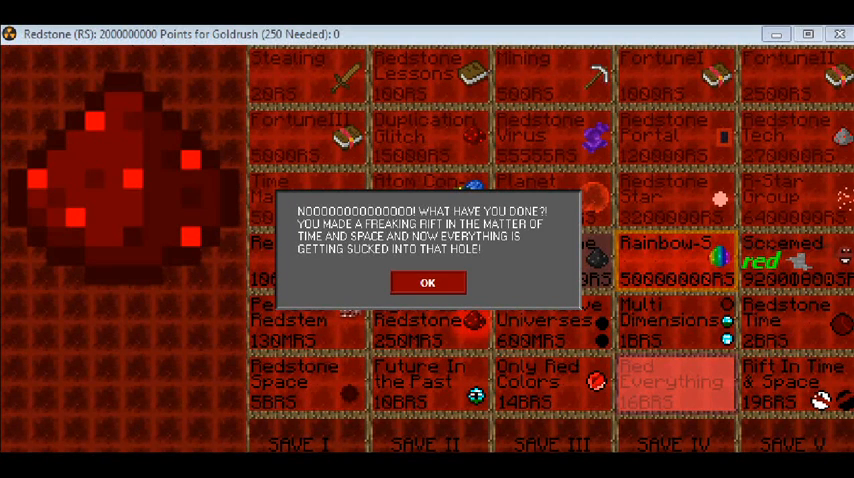
{"action": "left_click", "coordinate": [427, 282]}
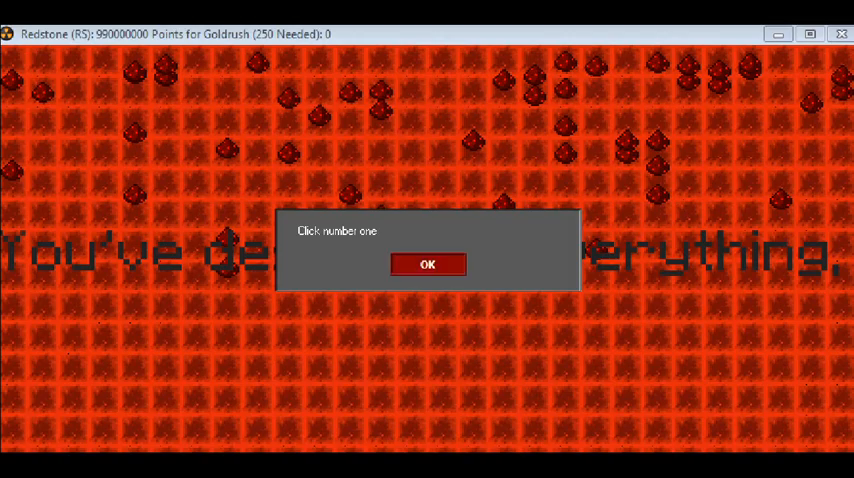
{"action": "left_click", "coordinate": [427, 264]}
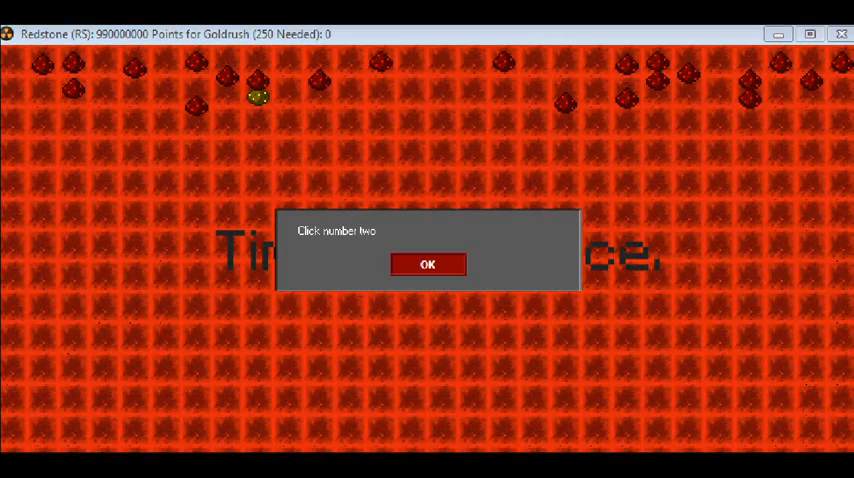
{"action": "left_click", "coordinate": [427, 264]}
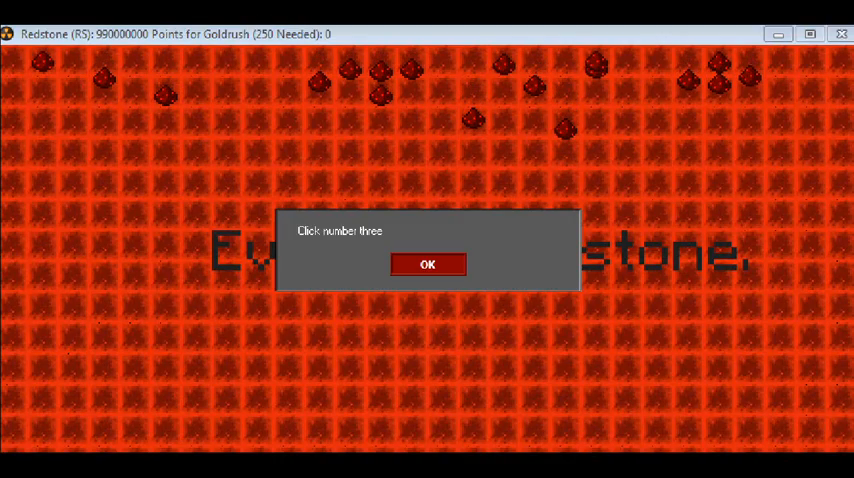
{"action": "left_click", "coordinate": [427, 264]}
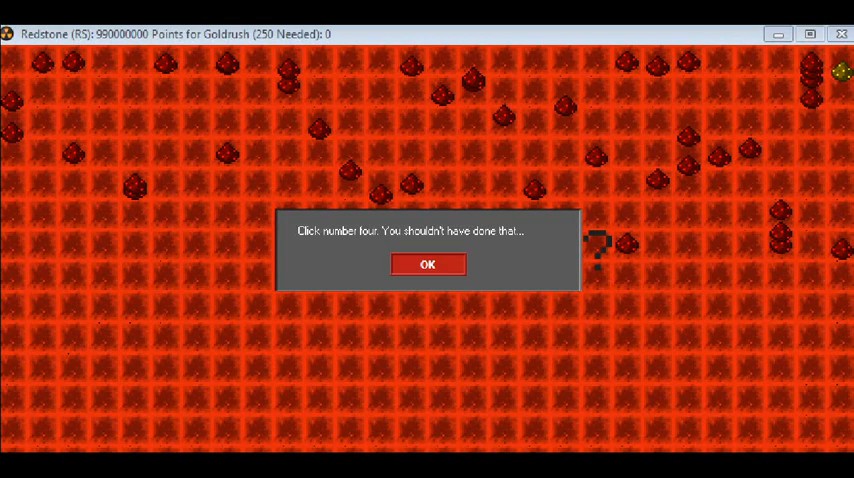
{"action": "left_click", "coordinate": [428, 264]}
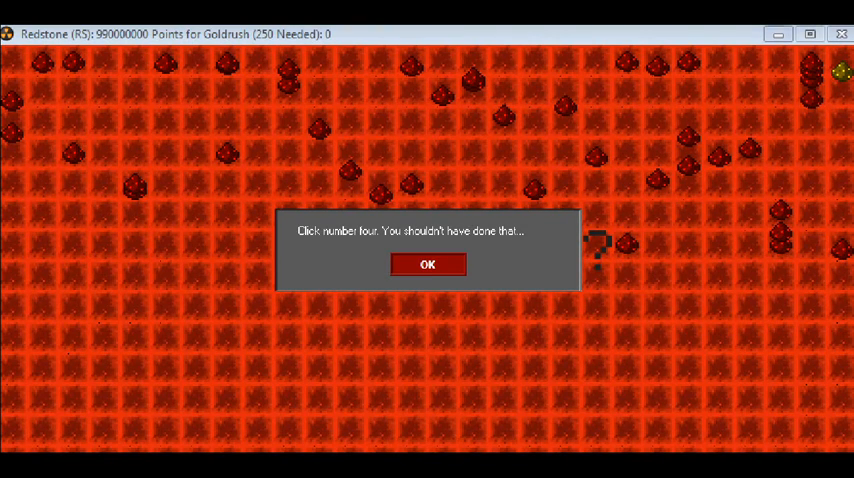
{"action": "left_click", "coordinate": [428, 264]}
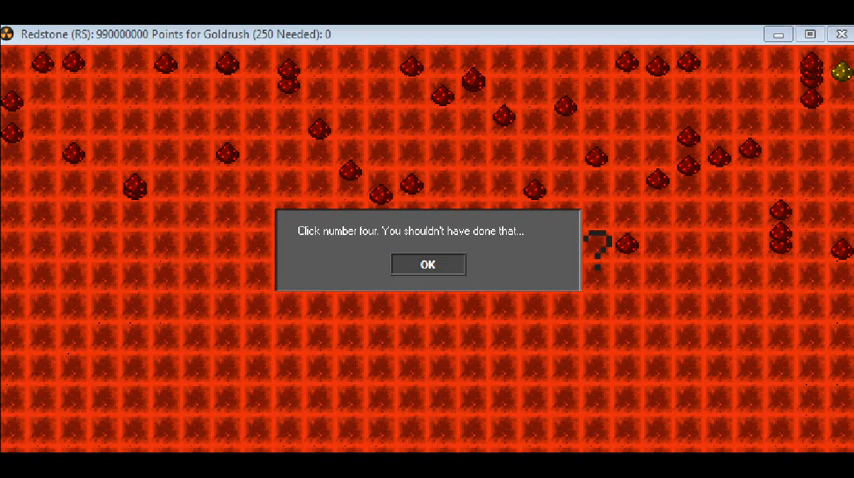
{"action": "left_click", "coordinate": [427, 264]}
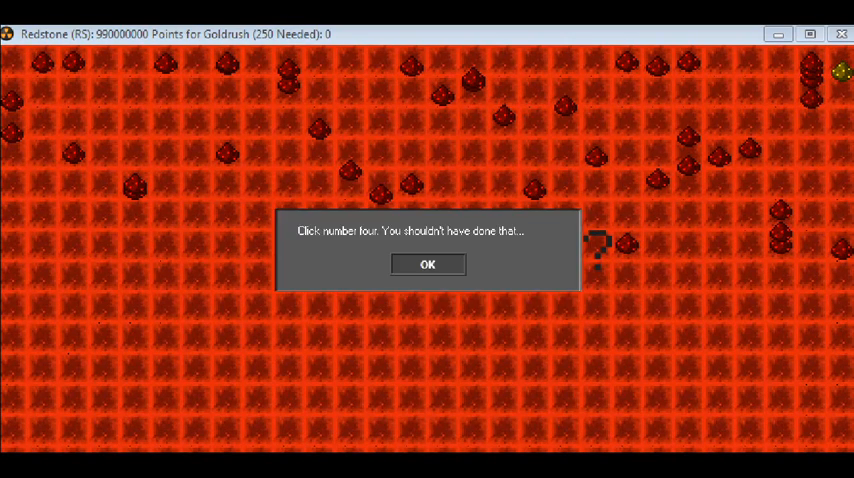
{"action": "left_click", "coordinate": [427, 264]}
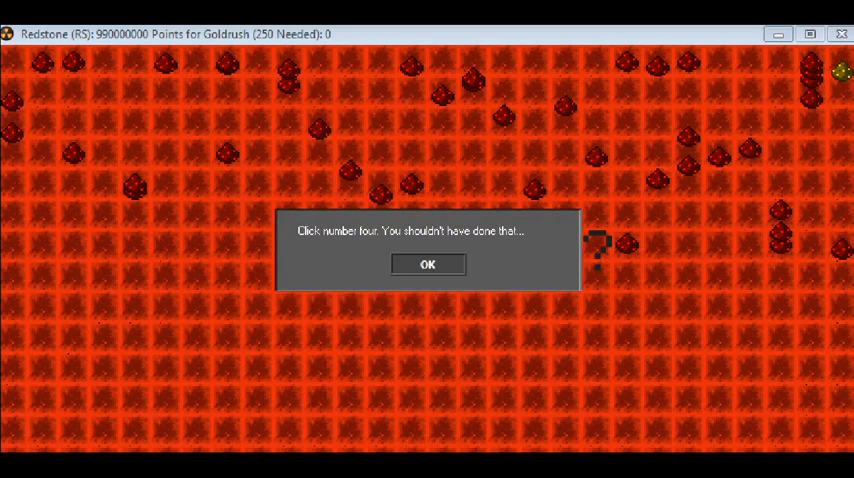
Step: Click OK three times on the 'Click number four' dialog until it vanishes
{"action": "left_click", "coordinate": [427, 264]}
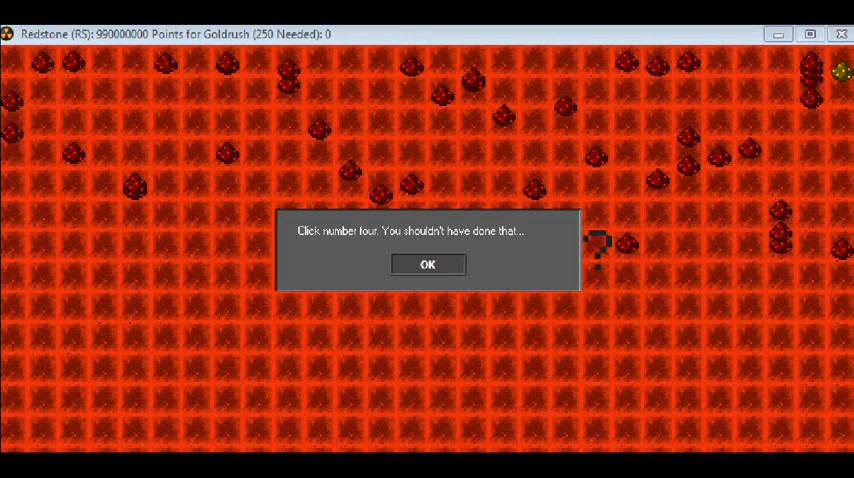
{"action": "left_click", "coordinate": [428, 264]}
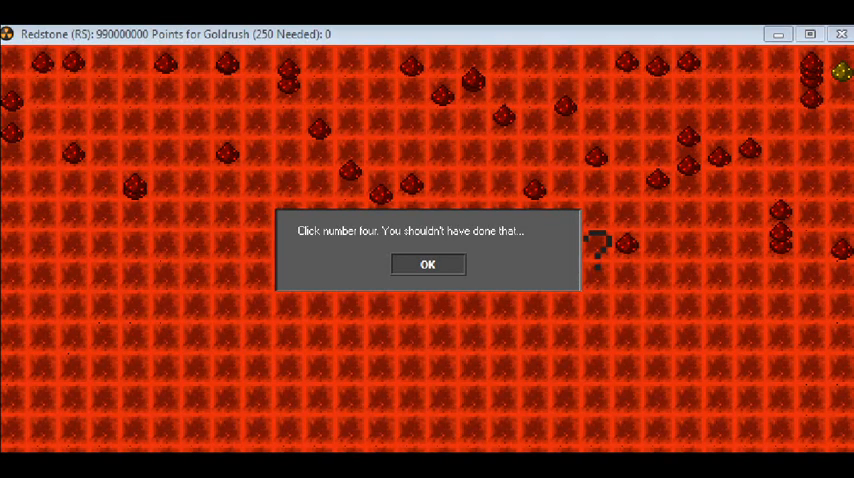
{"action": "left_click", "coordinate": [428, 264]}
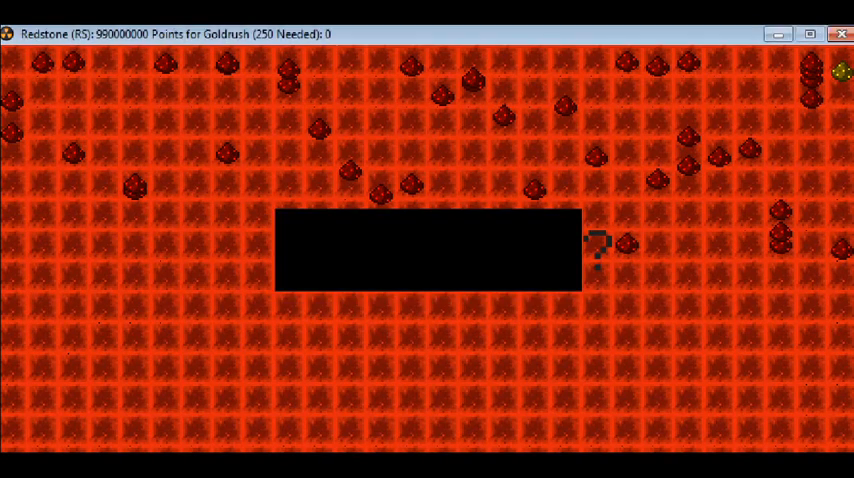